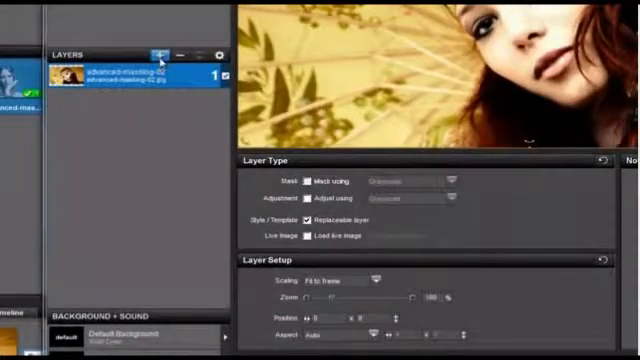
Step: Add a new solid colour layer from the Layers panel's add-layer list
left_click(158, 50)
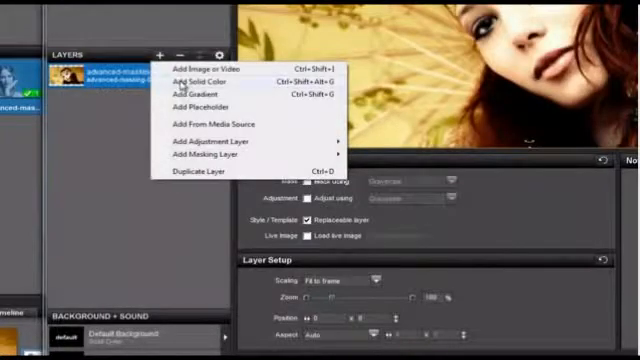
left_click(200, 76)
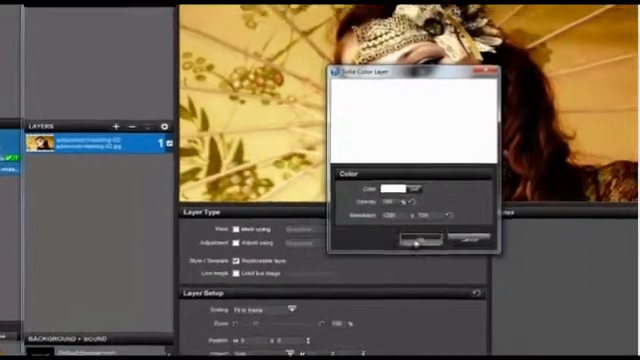
Step: Create the white solid layer and tilt it over the model's face
left_click(412, 240)
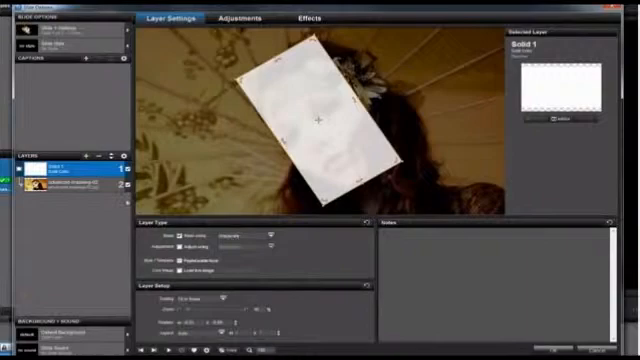
left_click(60, 192)
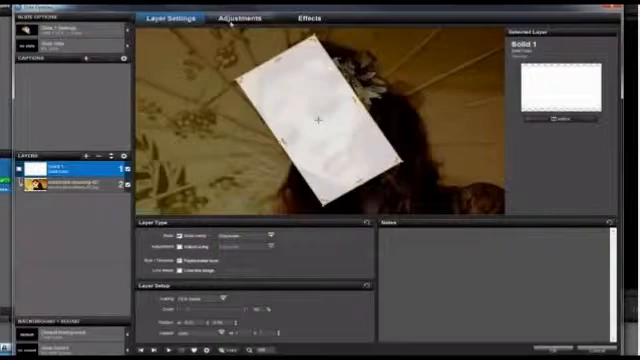
Step: Make the white solid layer the masking layer for the photo beneath
left_click(236, 18)
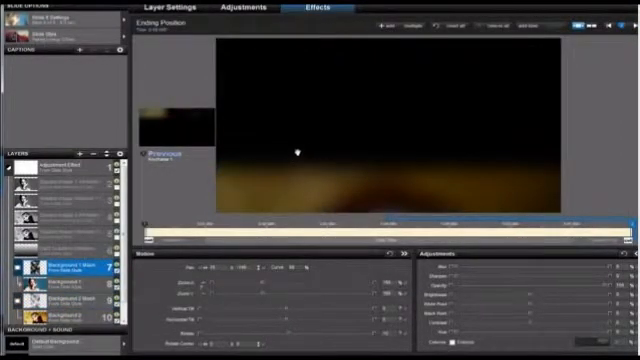
Step: Bring up the context menu for a layer in the Effects layer list
right_click(300, 156)
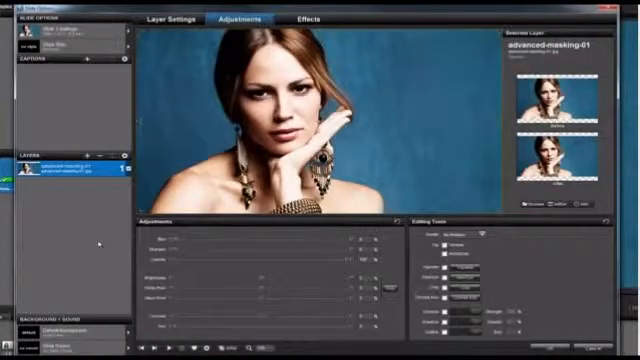
Step: Show the Adjustments settings for the portrait layer on the new slide
left_click(172, 18)
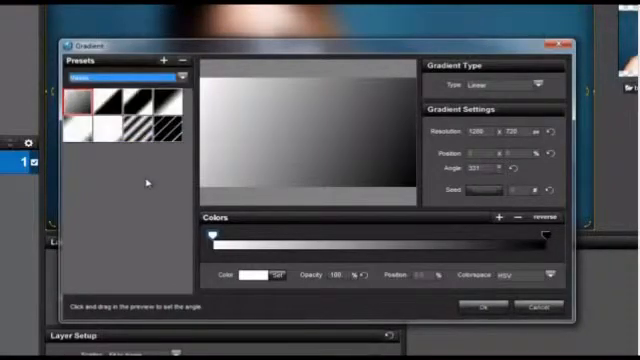
Step: Choose a starting pattern for the new gradient layer in the Gradient editor
left_click(538, 80)
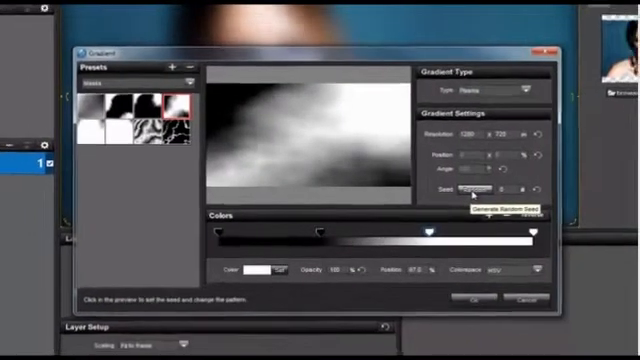
Step: Accept the plasma gradient, make it the masking layer, and preview under Effects
left_click(500, 300)
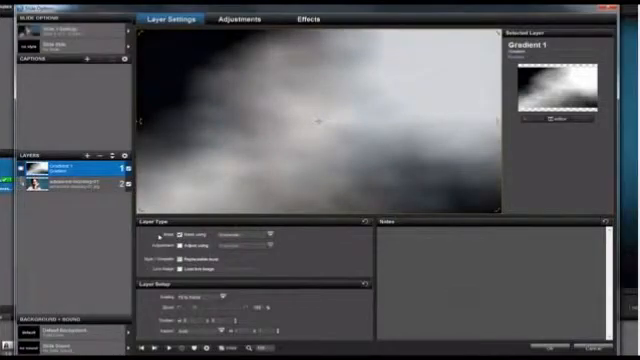
left_click(256, 236)
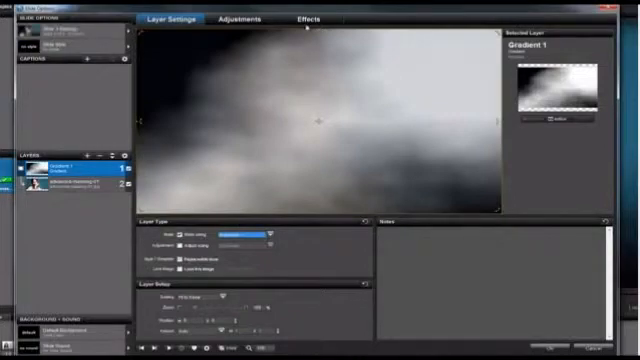
left_click(308, 20)
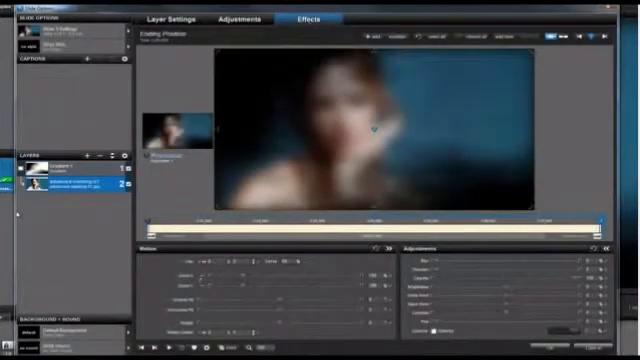